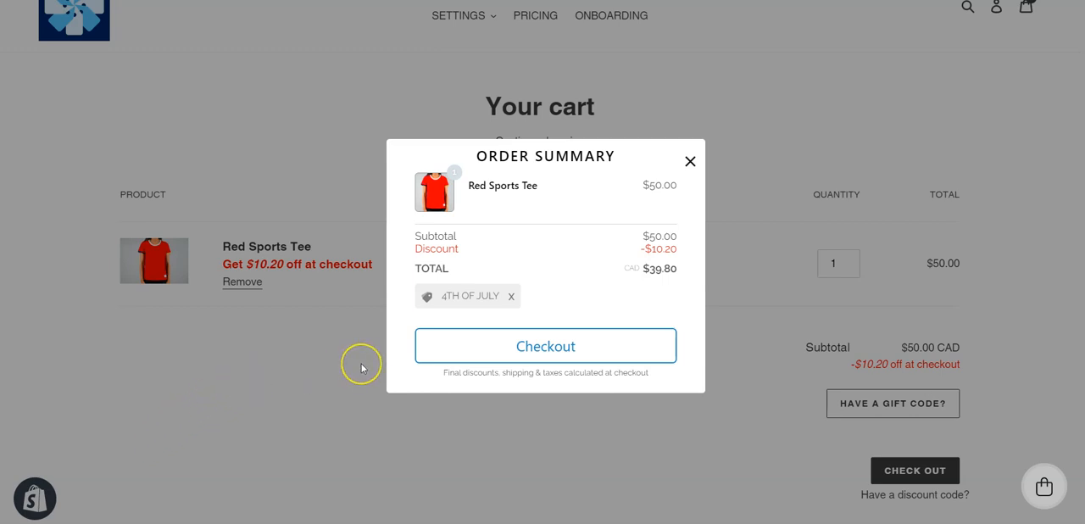
{"action": "mouse_move", "coordinate": [363, 366]}
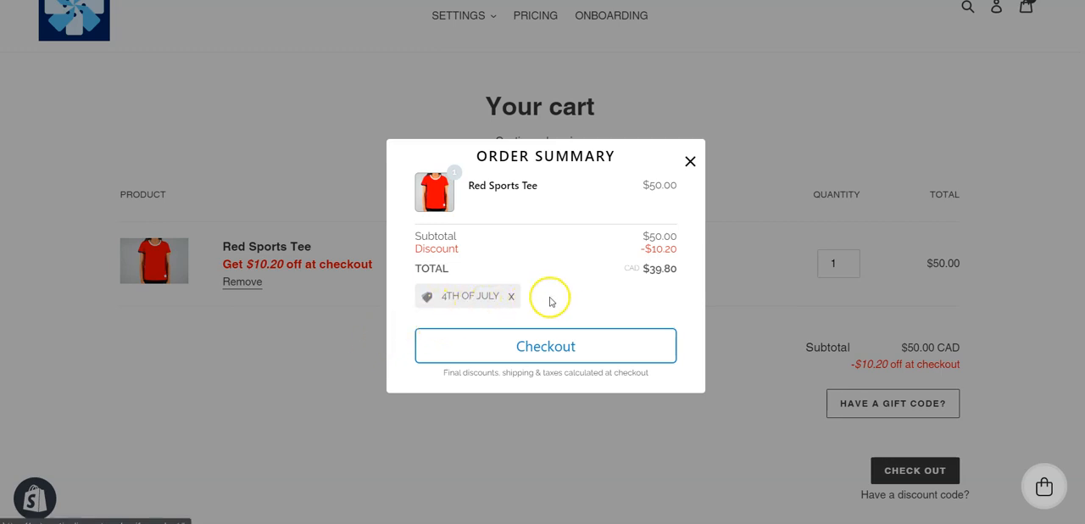
{"action": "mouse_move", "coordinate": [600, 285]}
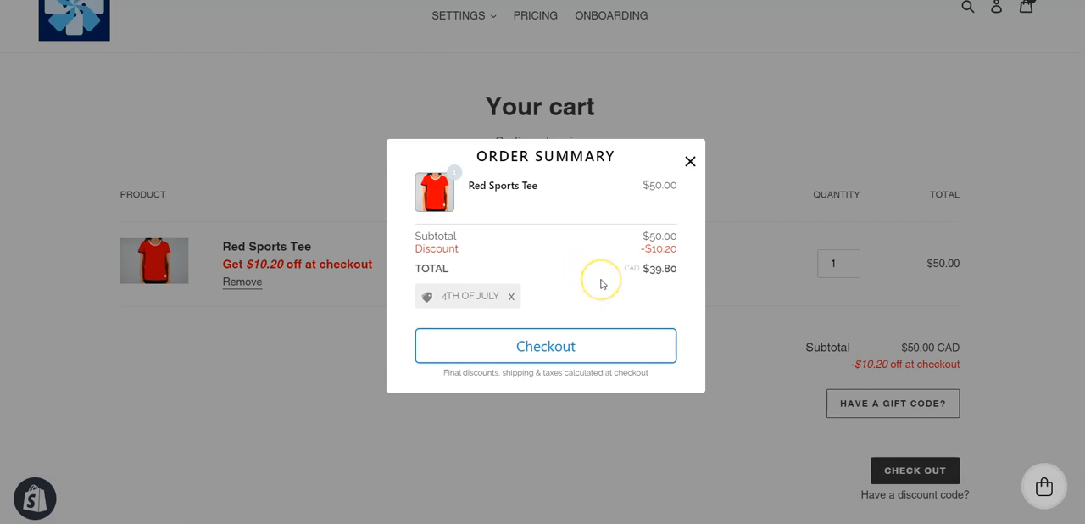
{"action": "mouse_move", "coordinate": [616, 285]}
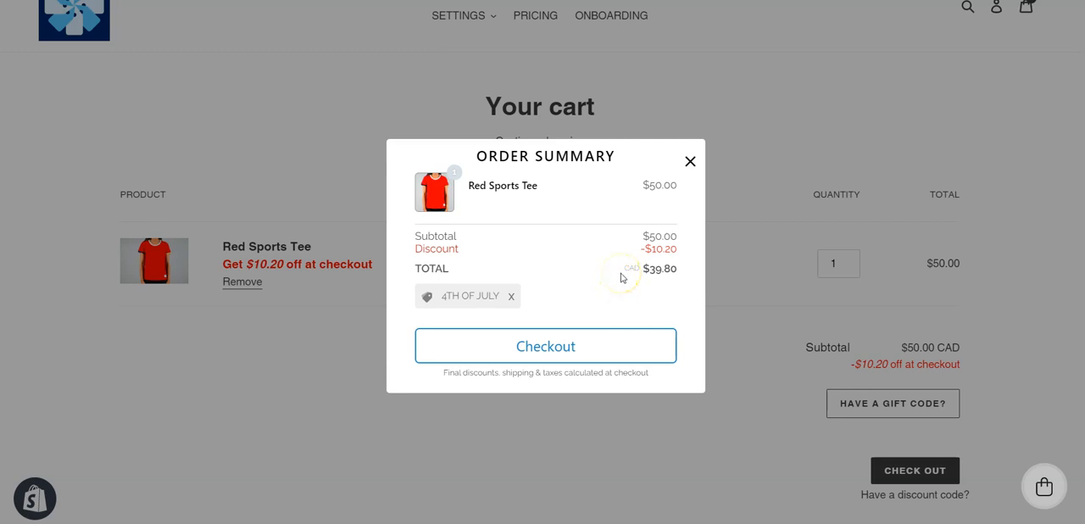
{"action": "mouse_move", "coordinate": [635, 382]}
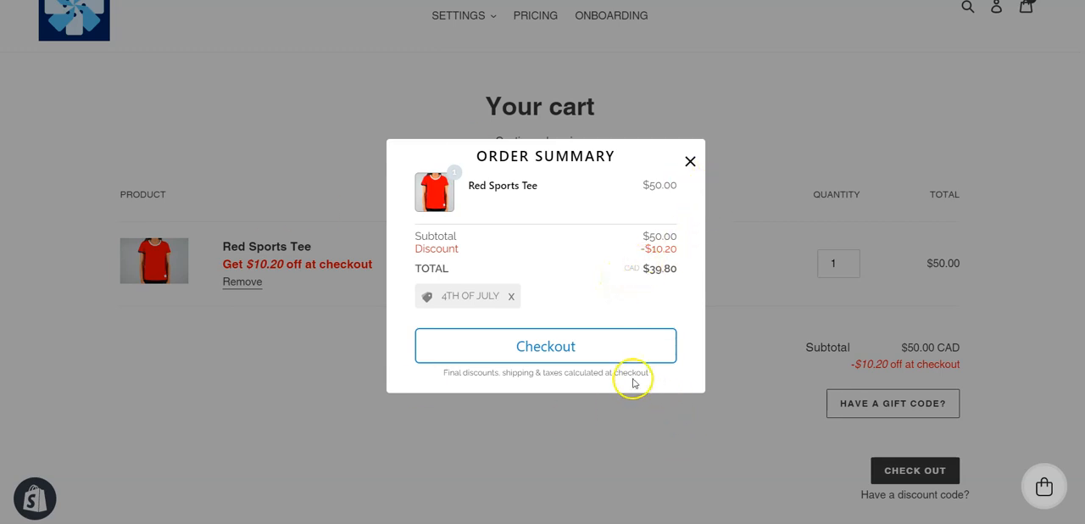
Continue to checkout and confirm the 4TH OF JULY $10.20 discount line in the summary.
{"action": "left_click", "coordinate": [545, 346]}
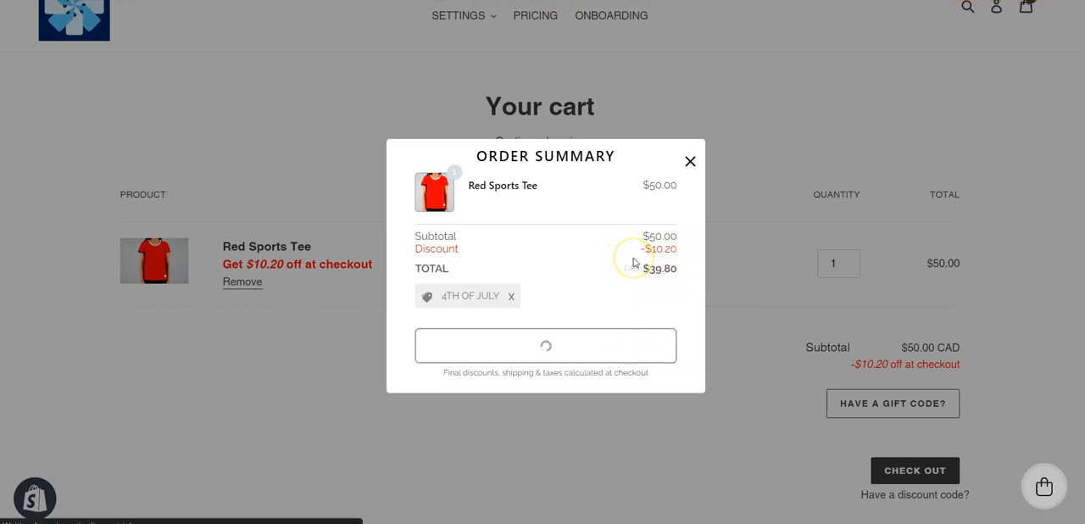
{"action": "mouse_move", "coordinate": [634, 266]}
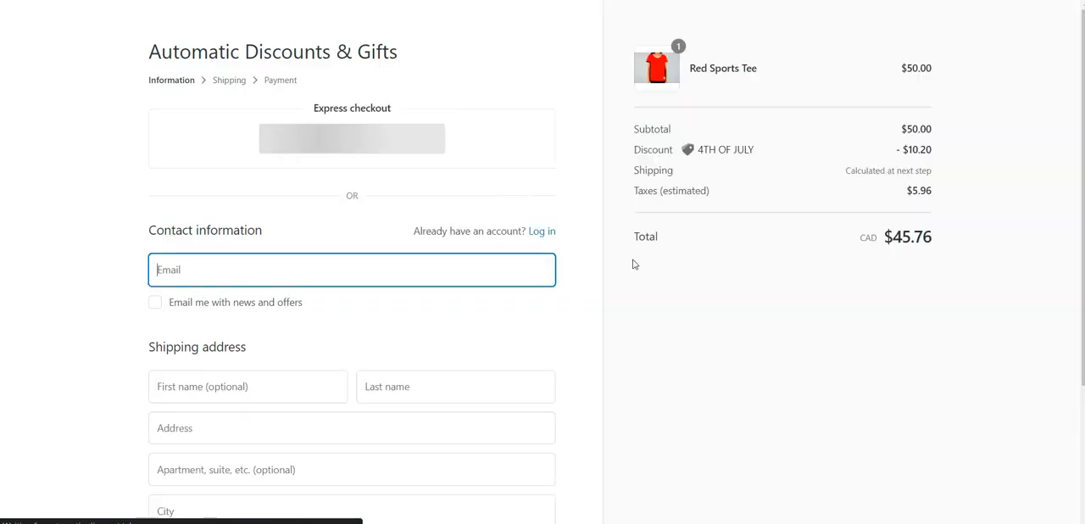
{"action": "left_click", "coordinate": [351, 269]}
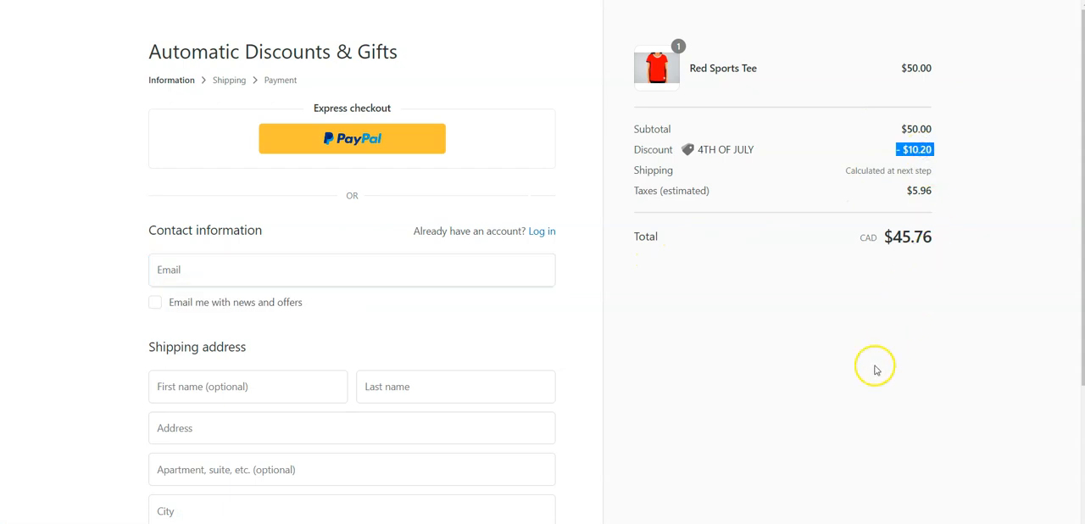
{"action": "mouse_move", "coordinate": [404, 491]}
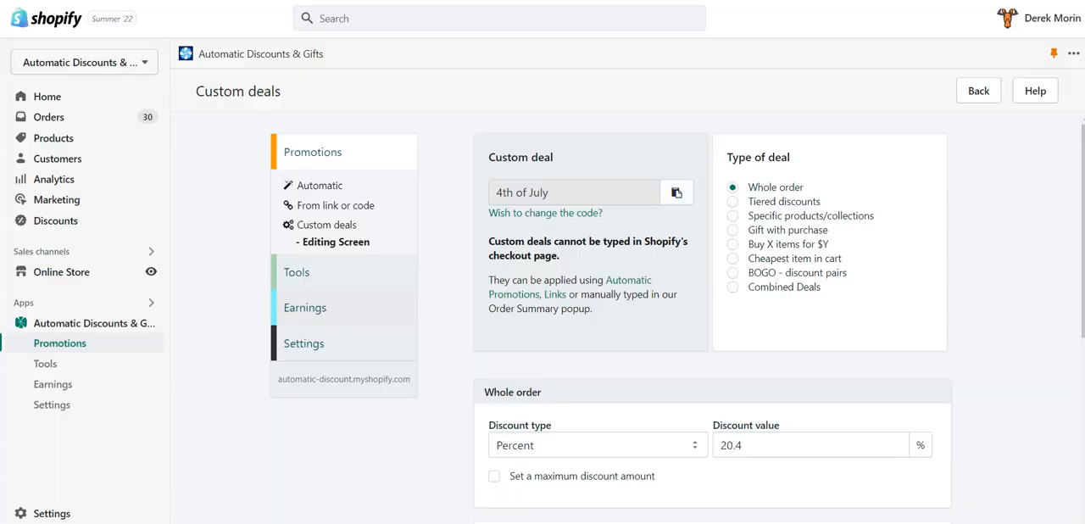
{"action": "mouse_move", "coordinate": [163, 150]}
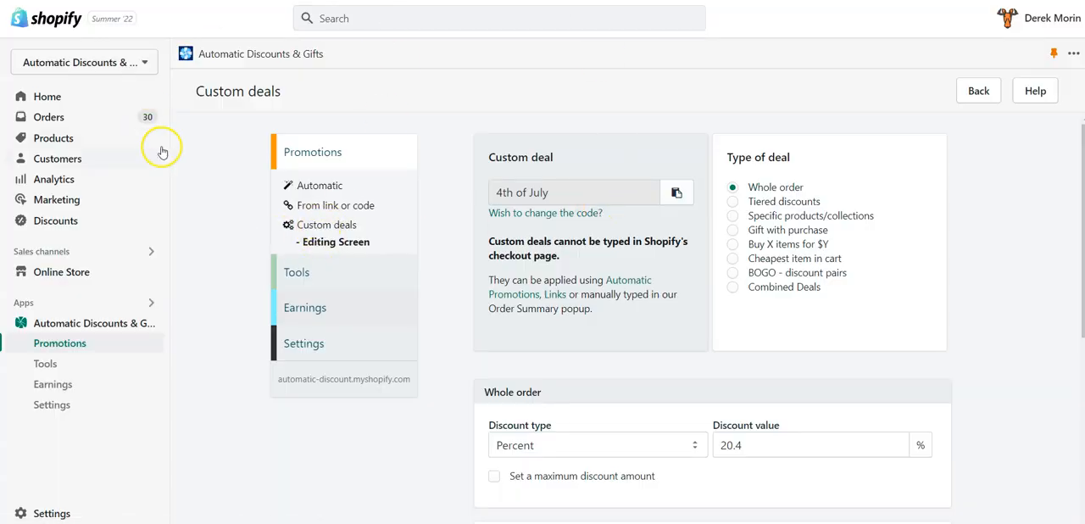
{"action": "mouse_move", "coordinate": [336, 77]}
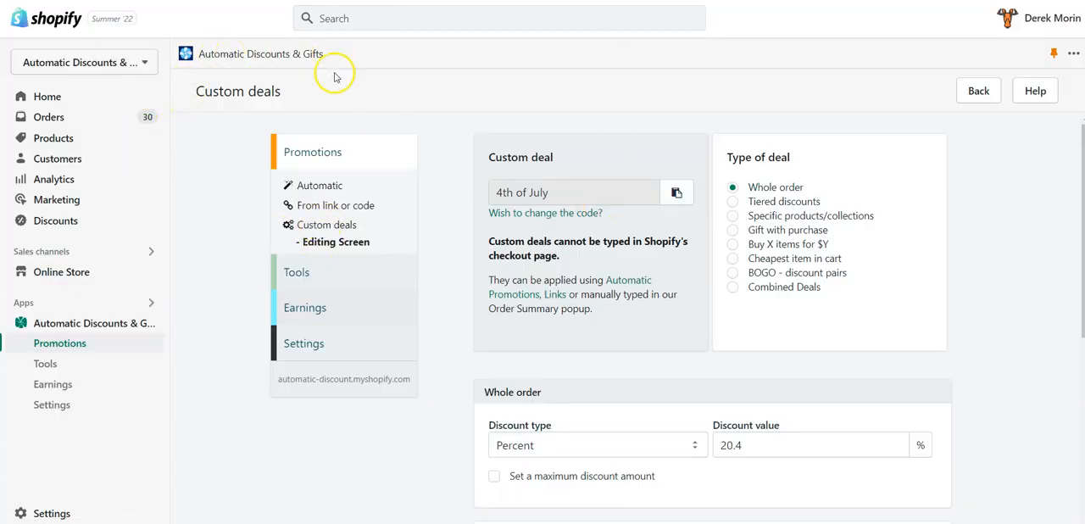
{"action": "mouse_move", "coordinate": [366, 258]}
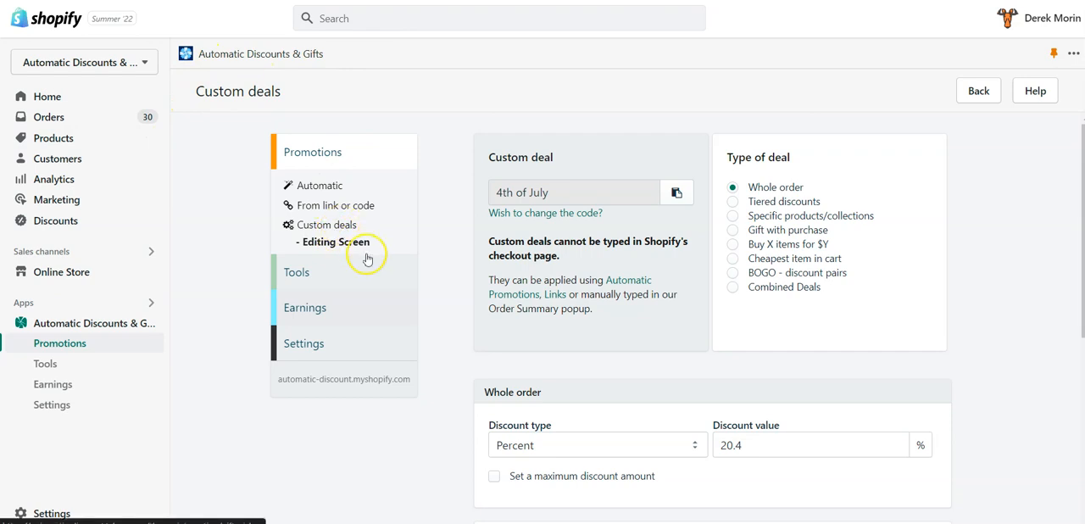
{"action": "mouse_move", "coordinate": [713, 169]}
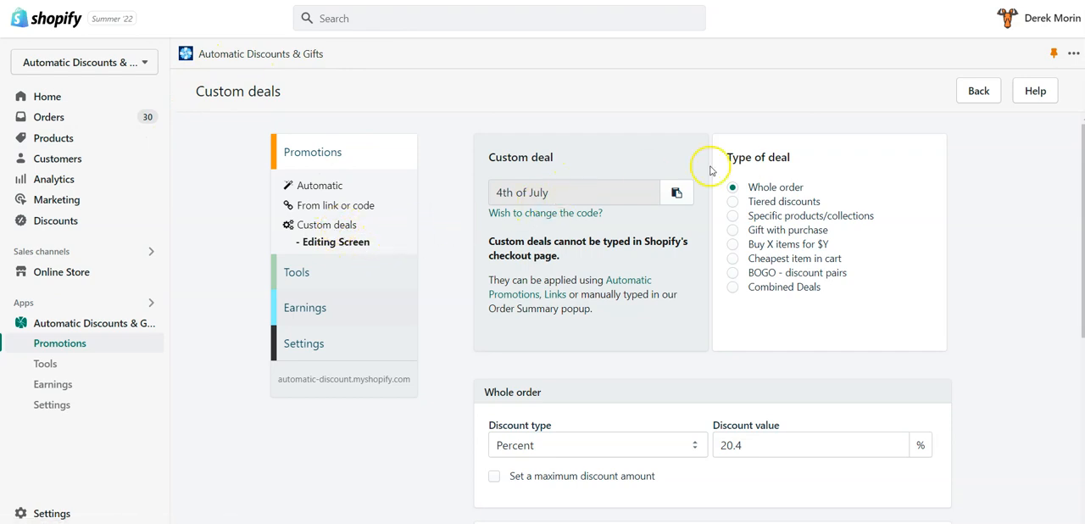
{"action": "left_click", "coordinate": [573, 191]}
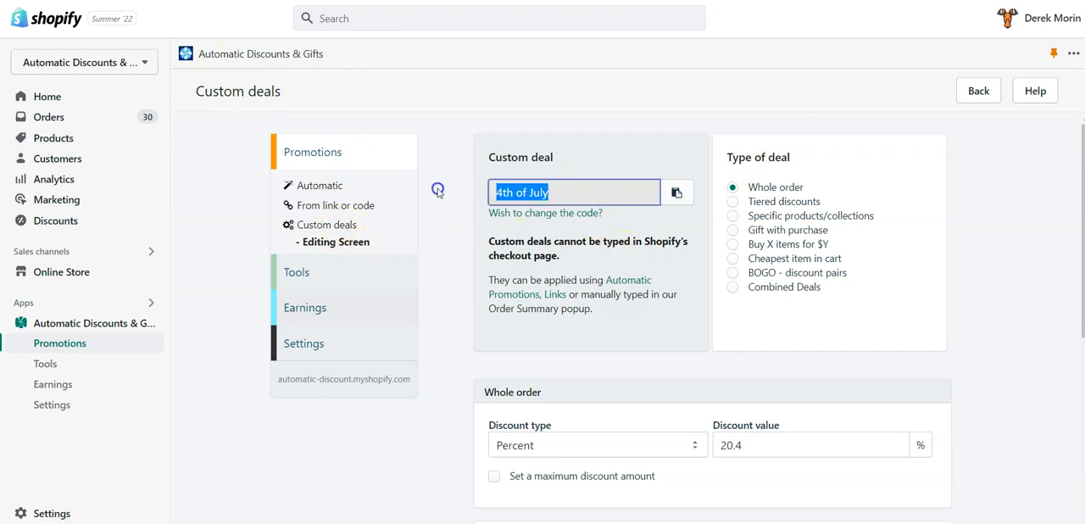
{"action": "left_click", "coordinate": [545, 214]}
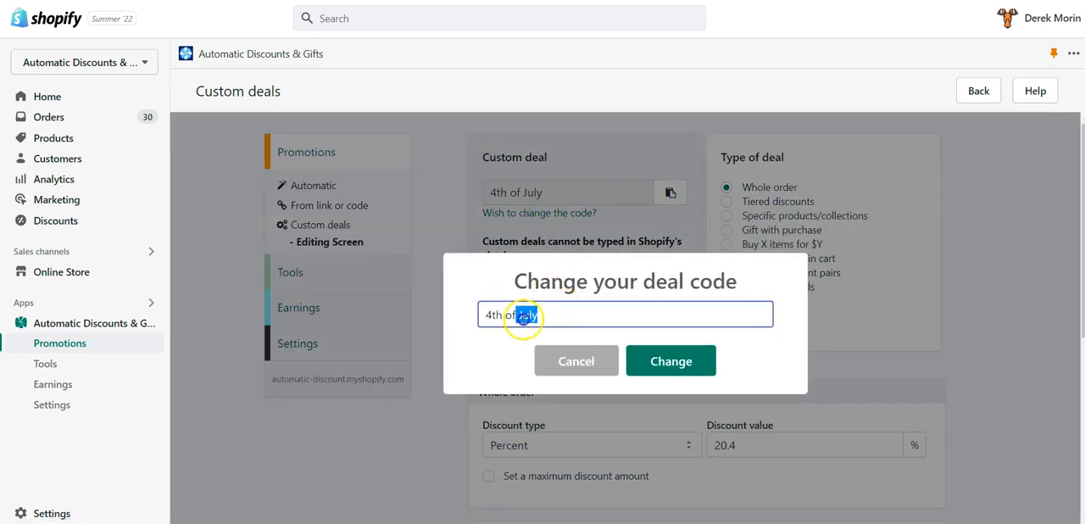
{"action": "left_click", "coordinate": [577, 359]}
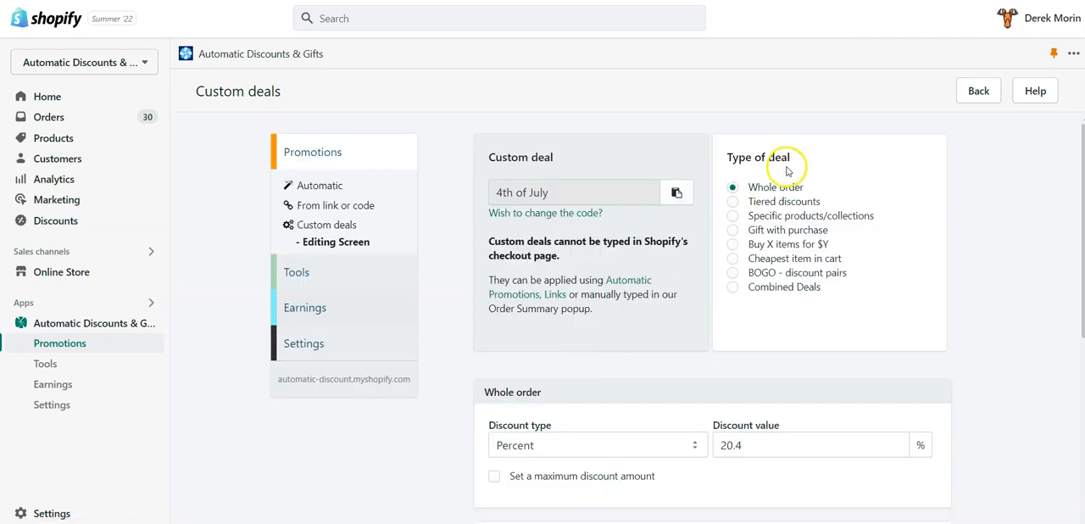
{"action": "mouse_move", "coordinate": [795, 296]}
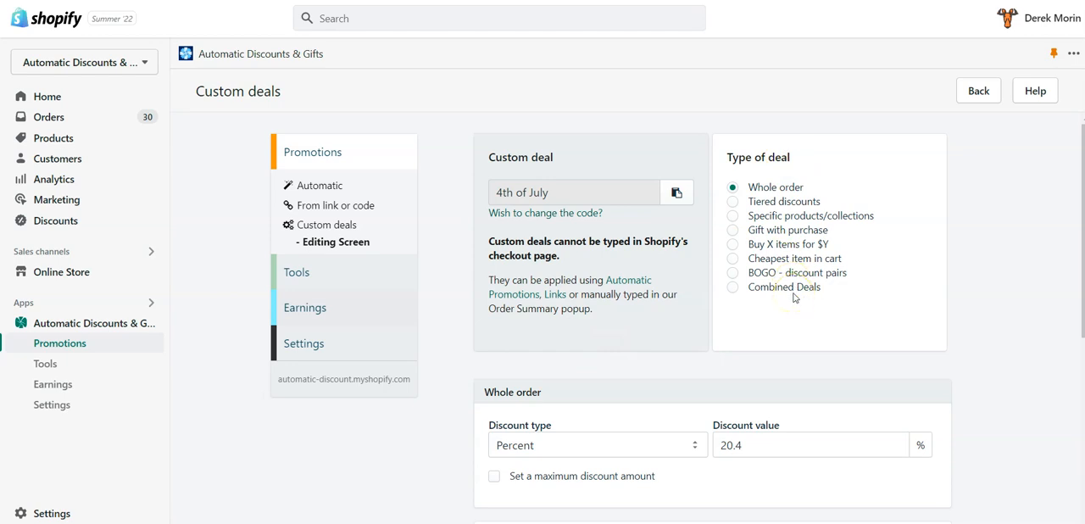
Leave 'Set a maximum discount amount' unticked and update the 4th of July 20.4% deal.
{"action": "scroll", "scroll_direction": "down", "scroll_amount": 3}
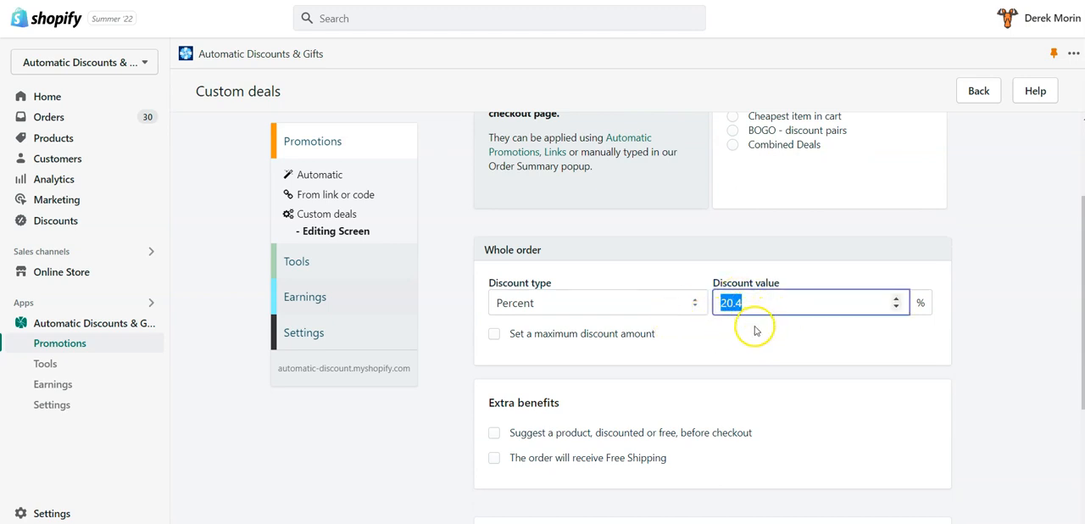
{"action": "left_click", "coordinate": [495, 335]}
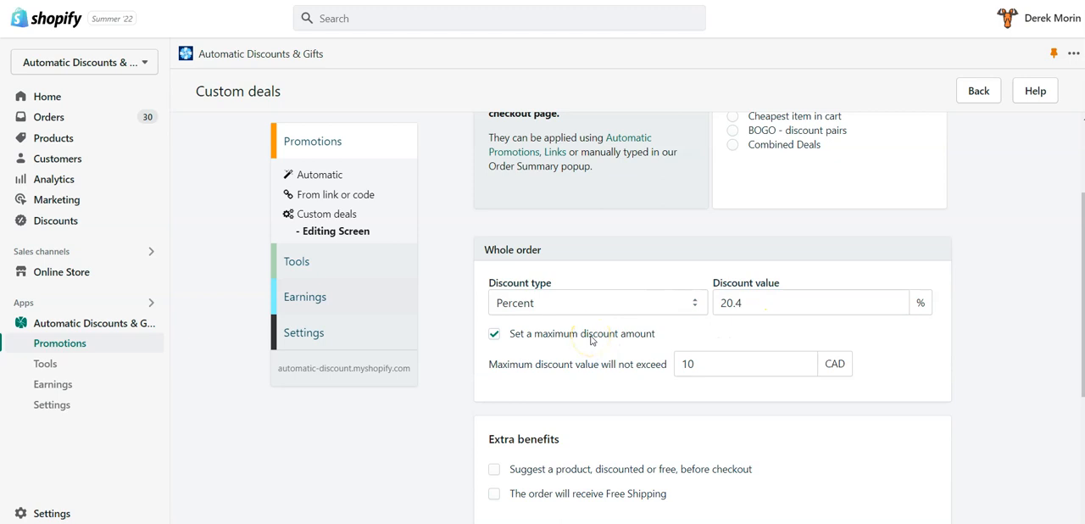
{"action": "left_click", "coordinate": [494, 334]}
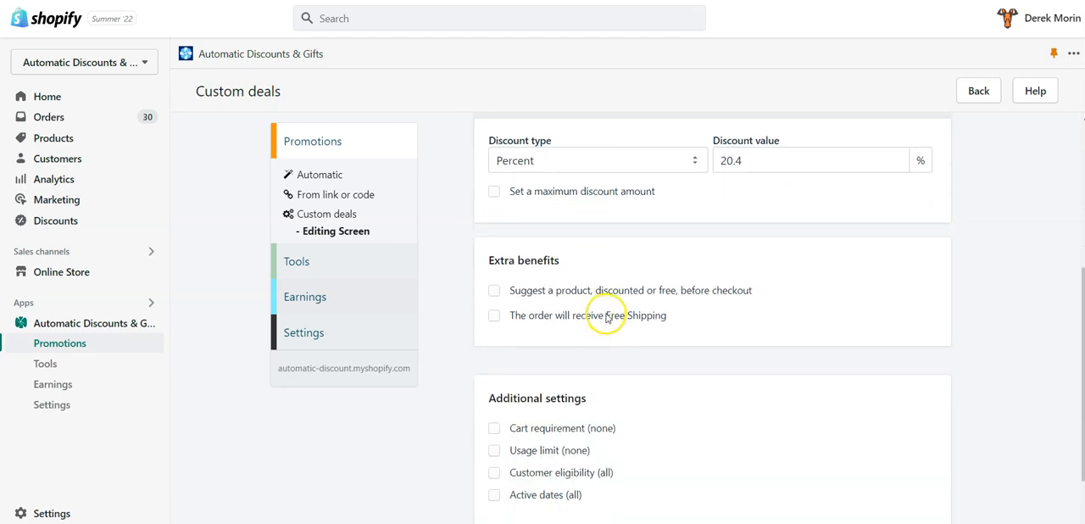
{"action": "mouse_move", "coordinate": [621, 322]}
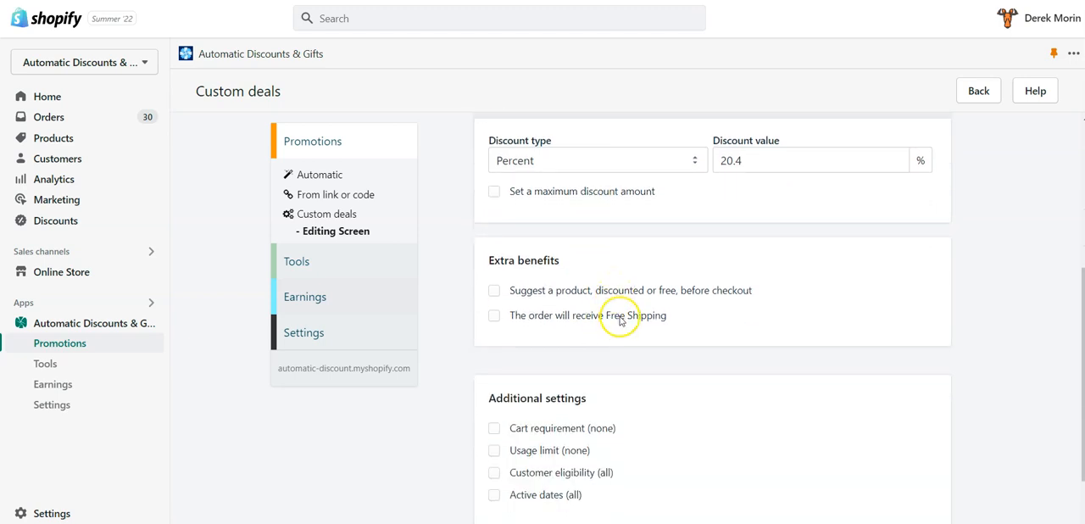
{"action": "scroll", "scroll_direction": "down", "scroll_amount": 3}
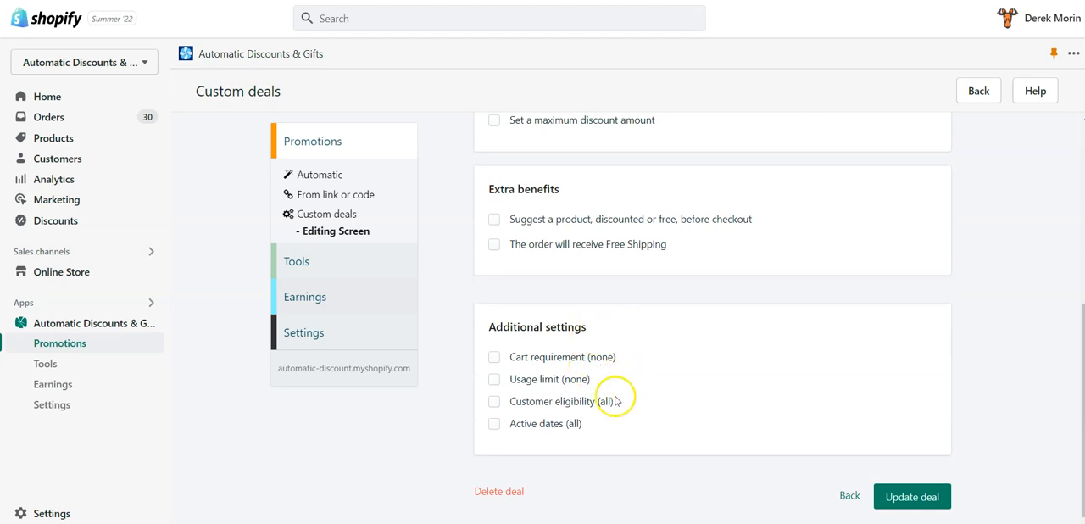
{"action": "mouse_move", "coordinate": [742, 424]}
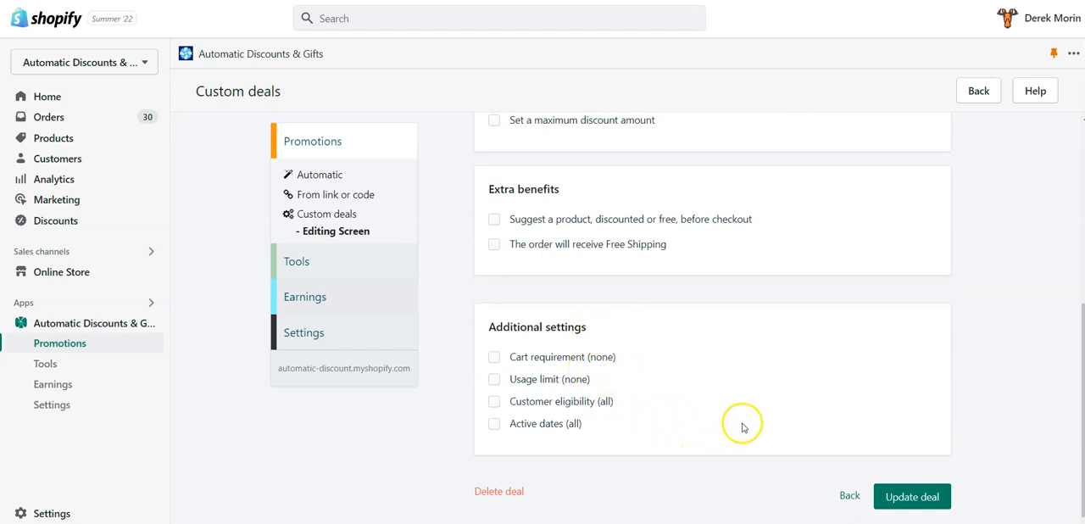
{"action": "mouse_move", "coordinate": [858, 449]}
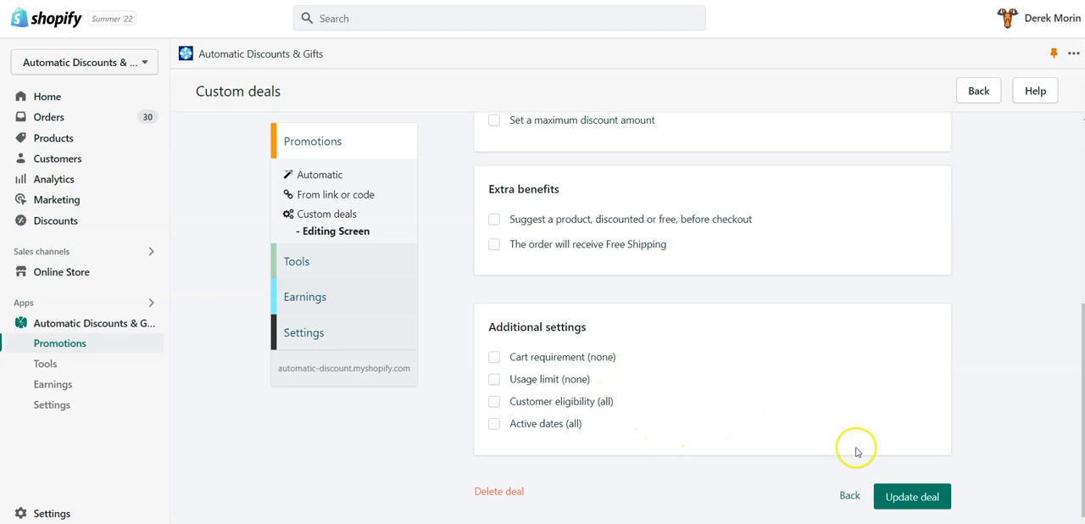
{"action": "left_click", "coordinate": [912, 495]}
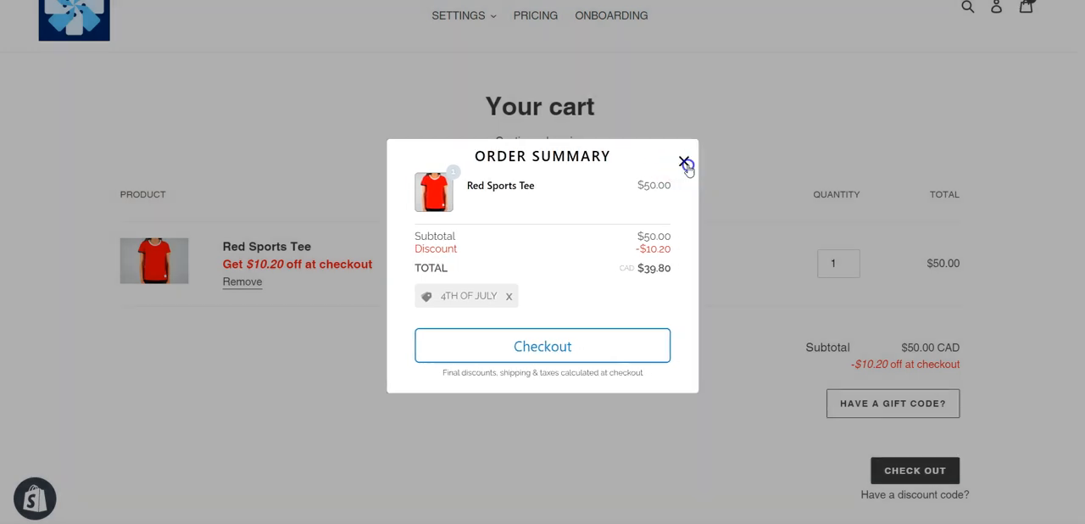
Dismiss the order summary and bring up the discount code entry under Check Out.
{"action": "left_click", "coordinate": [685, 163]}
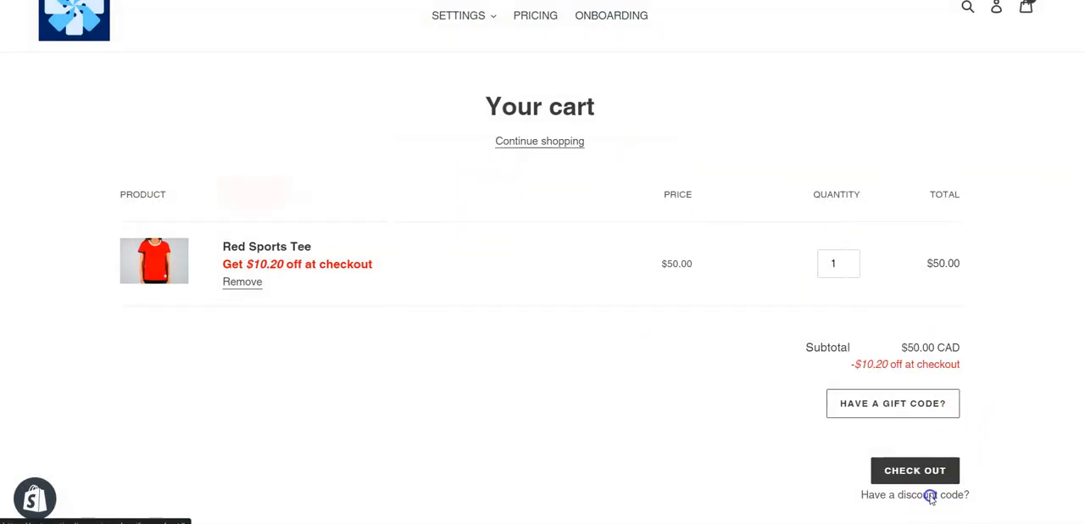
{"action": "left_click", "coordinate": [931, 495]}
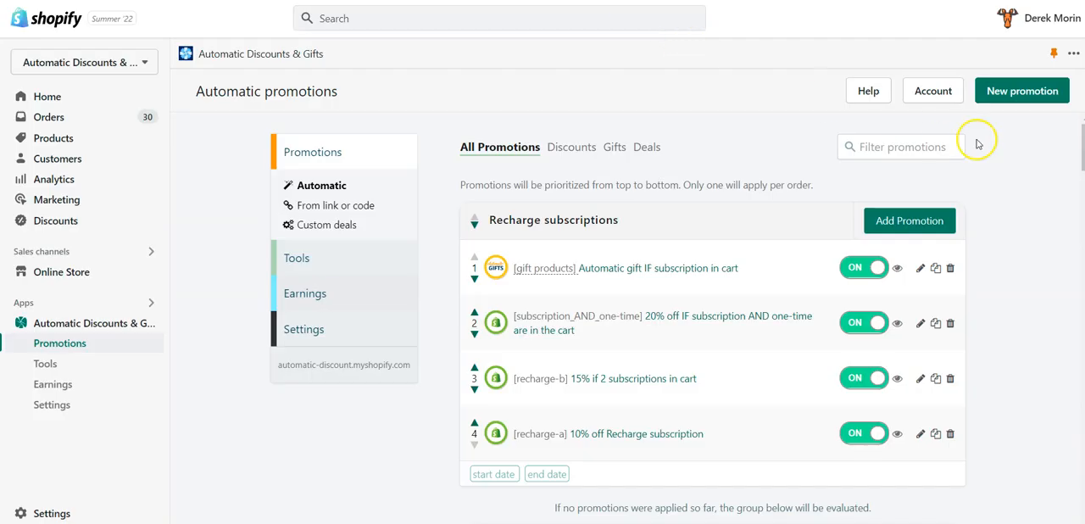
Create a new promotion with a Custom deal benefit, searching '4th' and using the 4th of July deal.
{"action": "left_click", "coordinate": [1021, 92]}
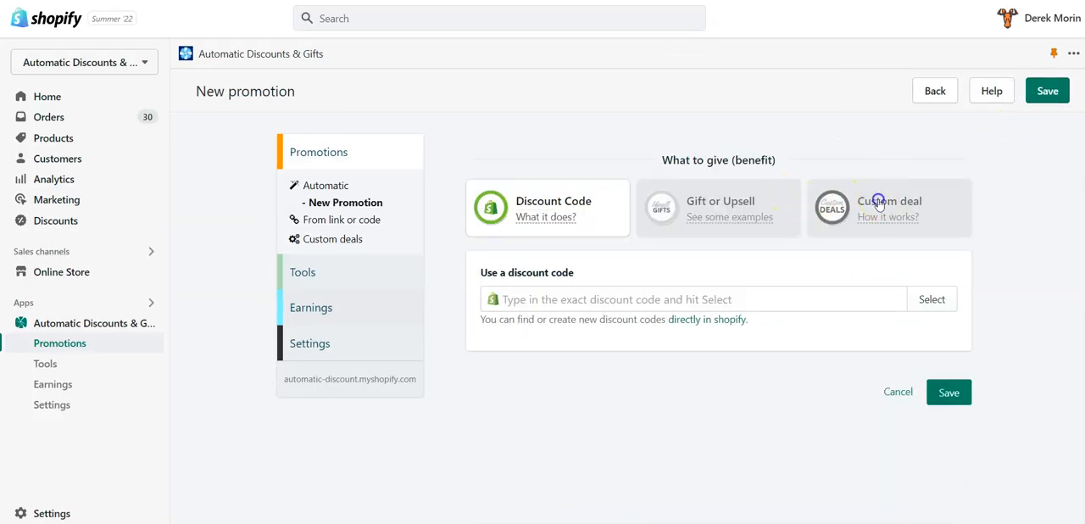
{"action": "left_click", "coordinate": [889, 207]}
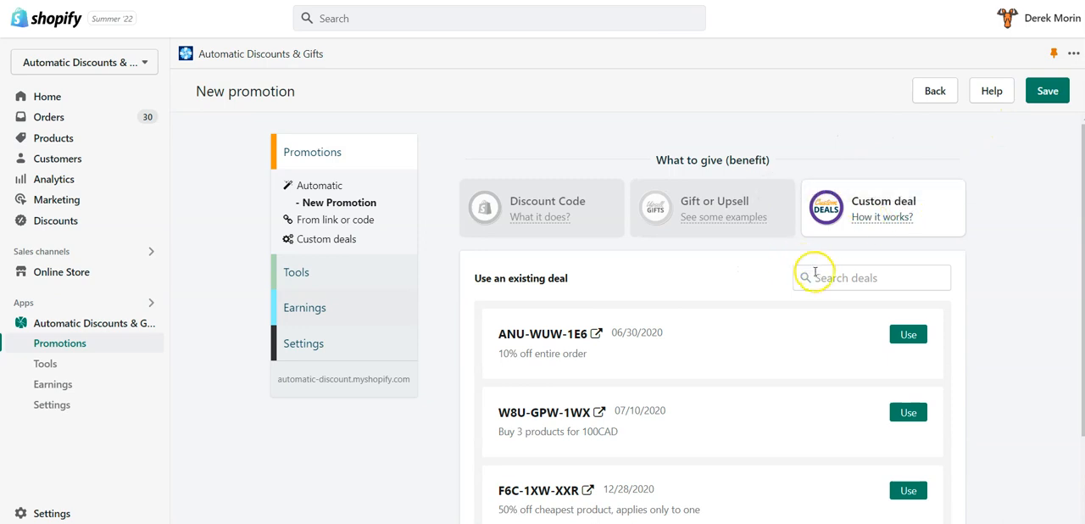
{"action": "type", "text": "4th"}
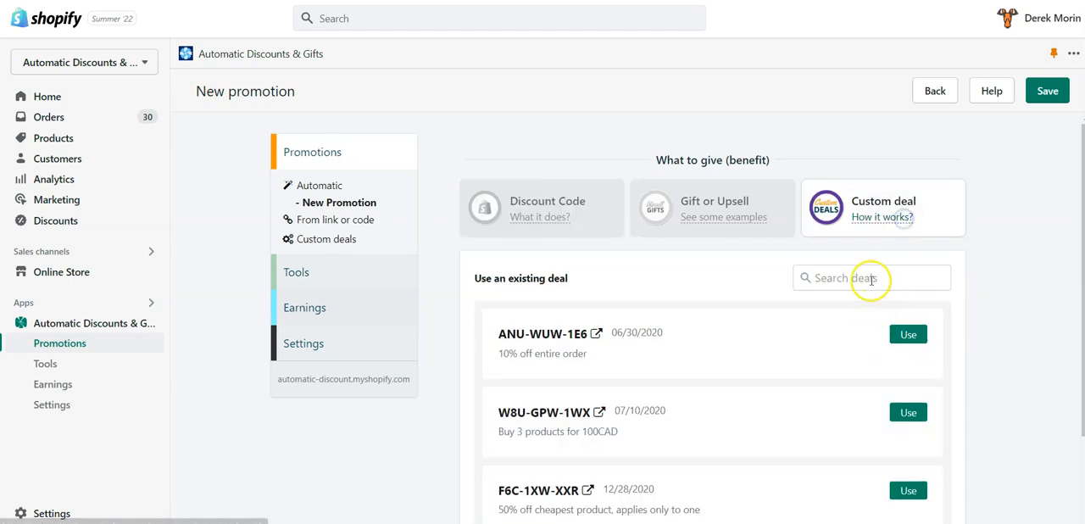
{"action": "type", "text": "4th"}
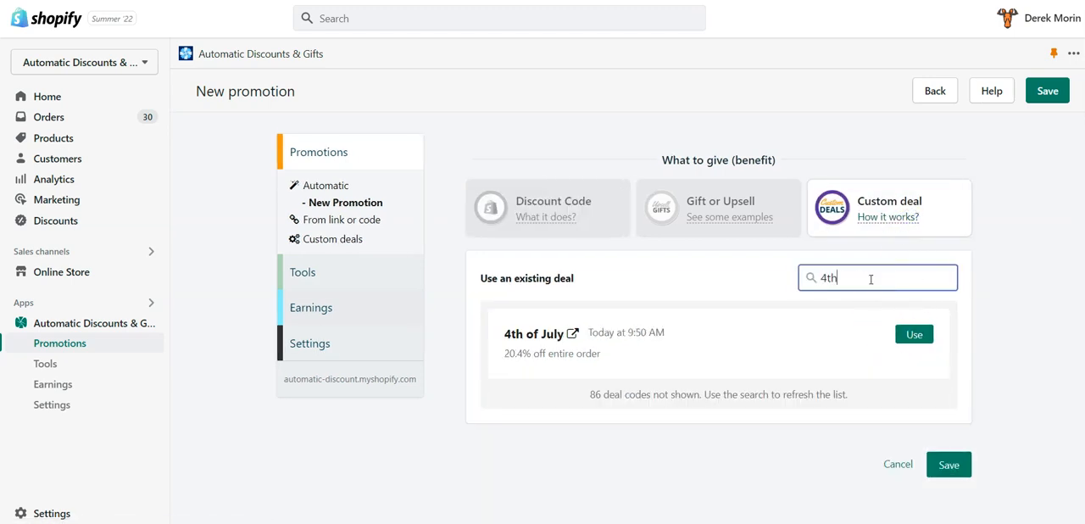
{"action": "left_click", "coordinate": [914, 334]}
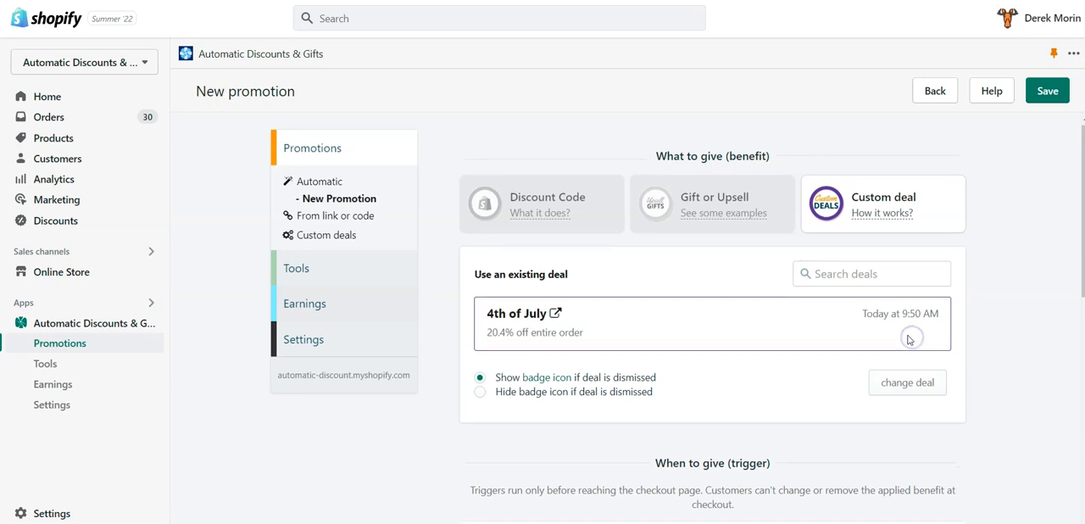
Review the Total cart amount >= 0.5 trigger and its collection, product, vendor and variant restrictions.
{"action": "scroll", "scroll_direction": "down", "scroll_amount": 3}
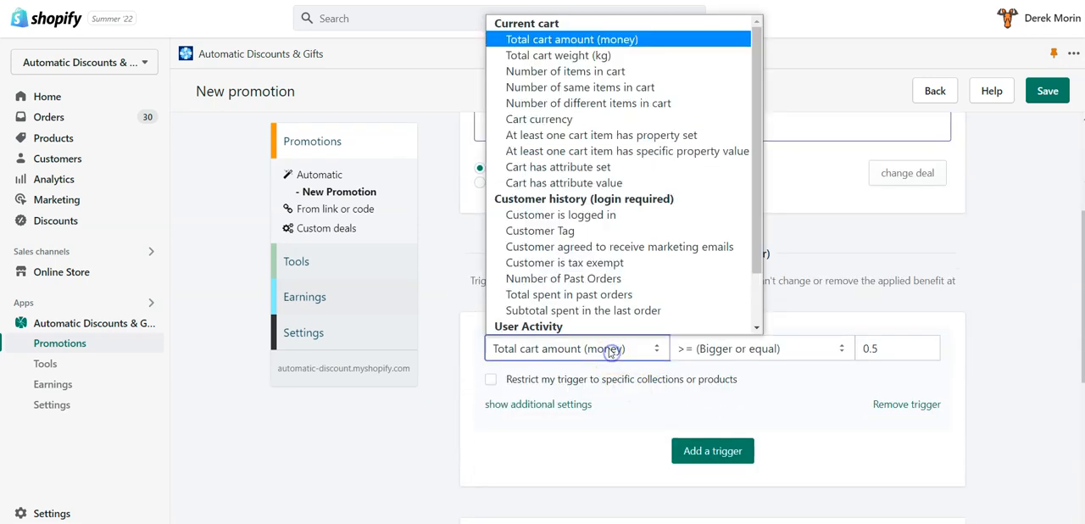
{"action": "mouse_move", "coordinate": [590, 173]}
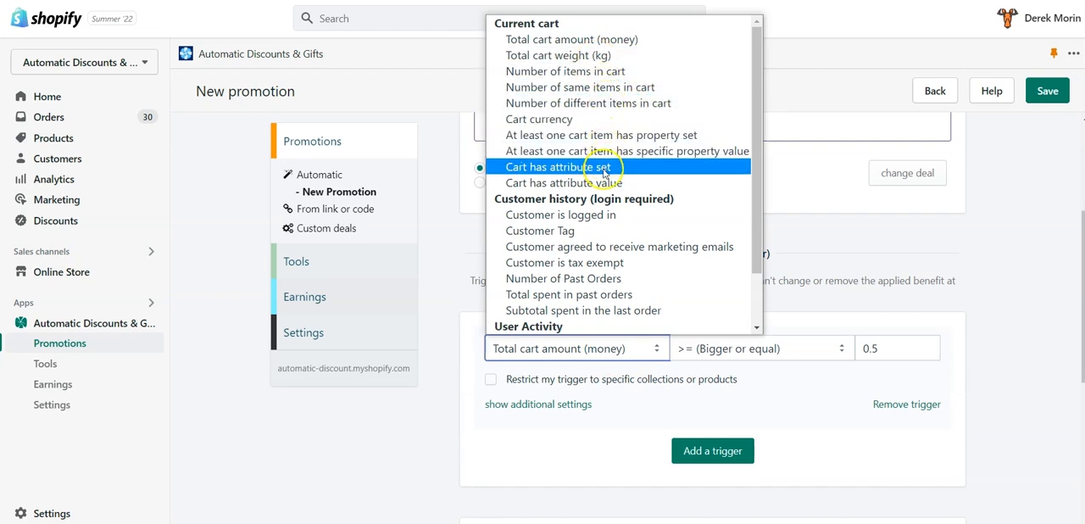
{"action": "scroll", "scroll_direction": "down", "scroll_amount": 3}
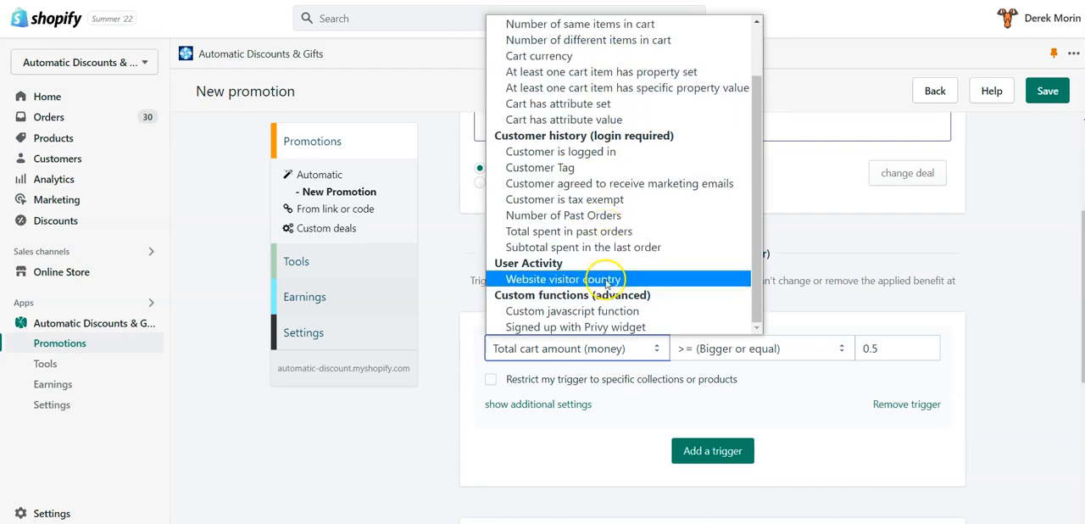
{"action": "mouse_move", "coordinate": [614, 325]}
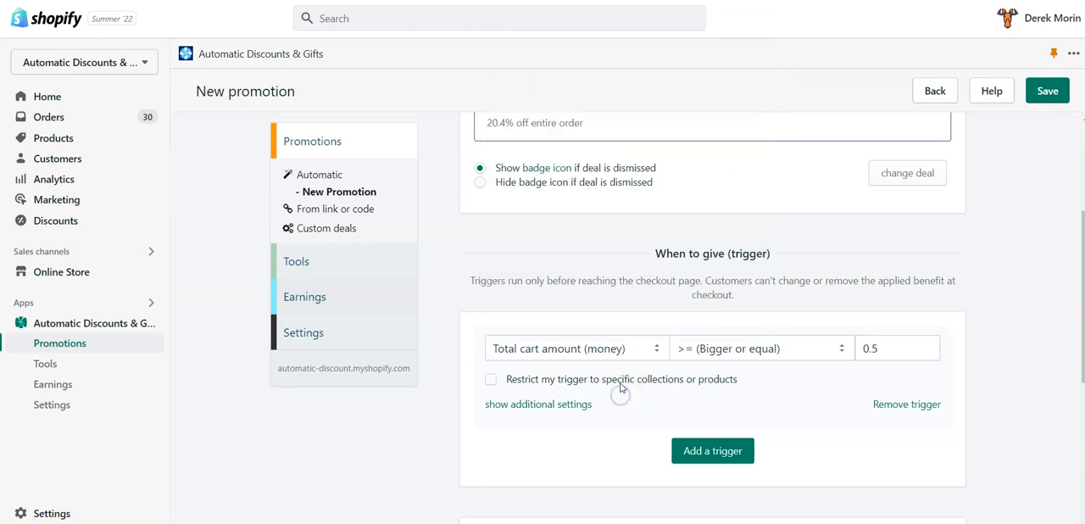
{"action": "left_click", "coordinate": [492, 380]}
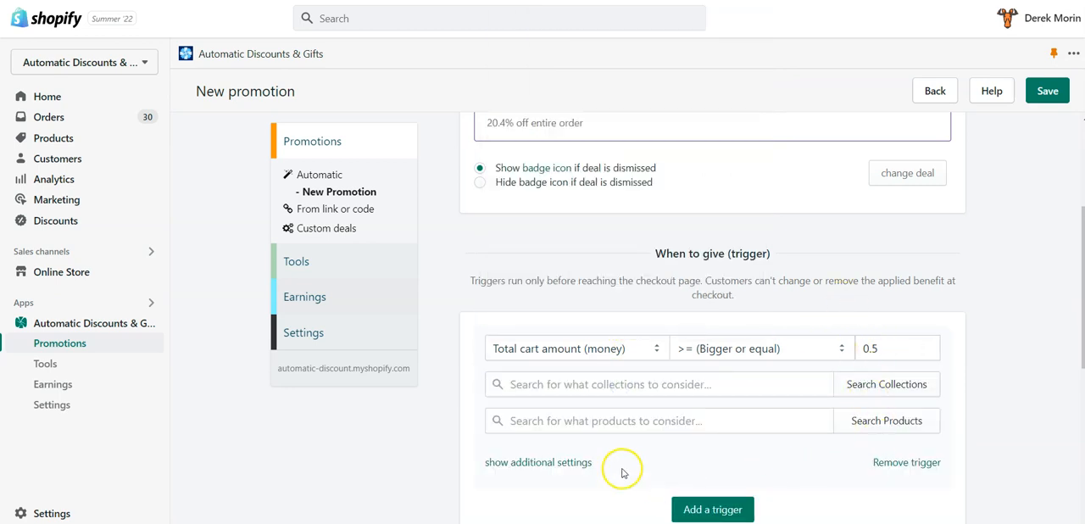
{"action": "left_click", "coordinate": [539, 462]}
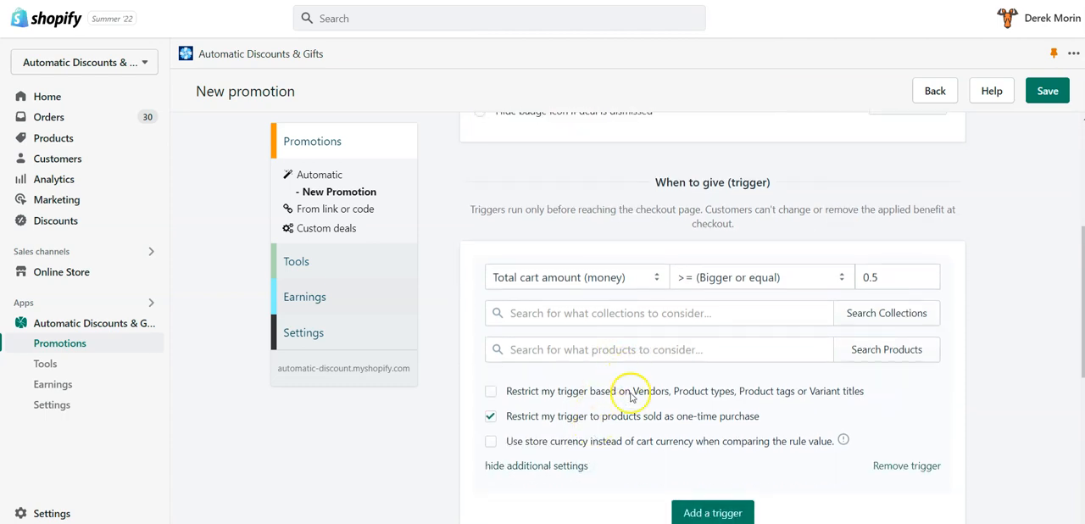
{"action": "left_click", "coordinate": [492, 390]}
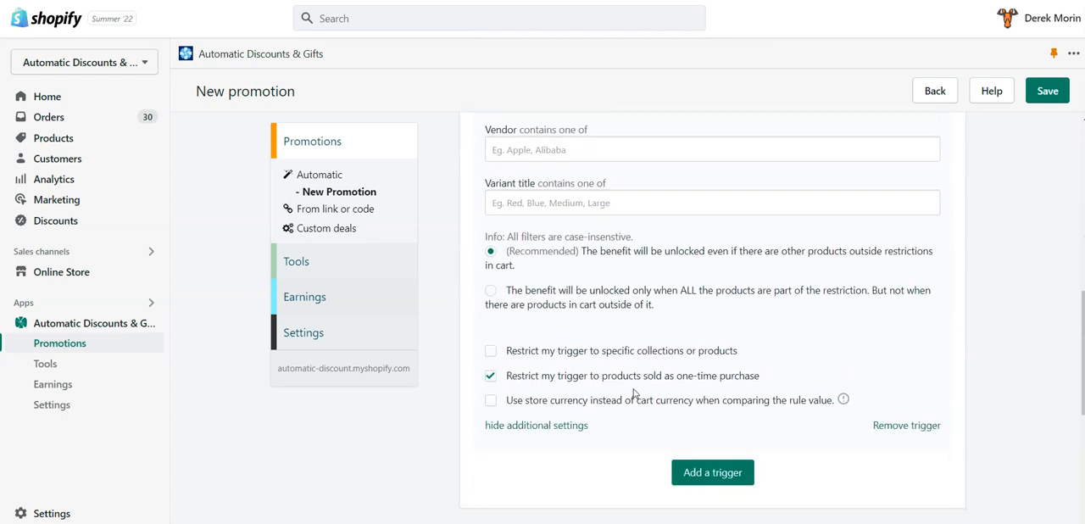
{"action": "scroll", "scroll_direction": "down", "scroll_amount": 3}
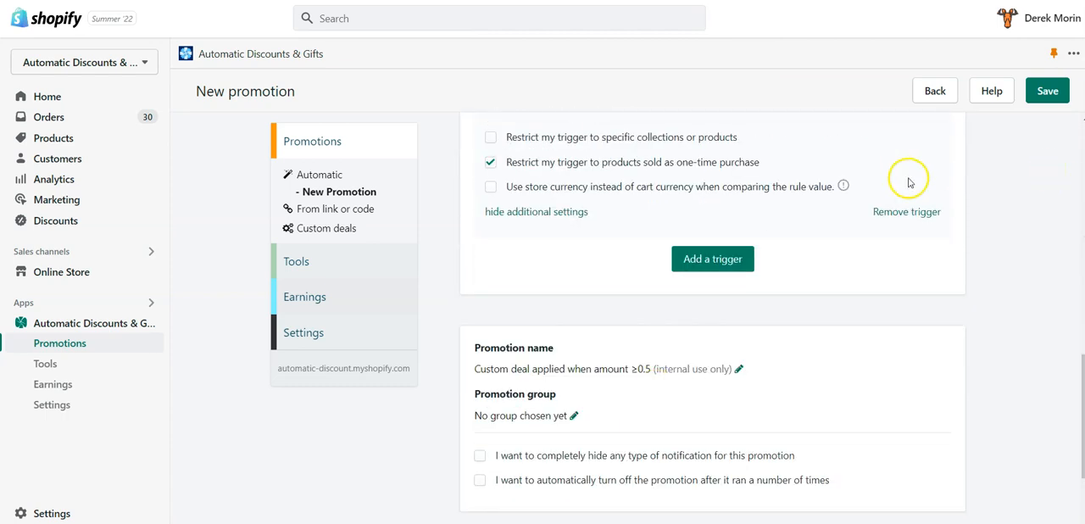
Set the promotion status to Active for everyone and save the new promotion.
{"action": "scroll", "scroll_direction": "down", "scroll_amount": 3}
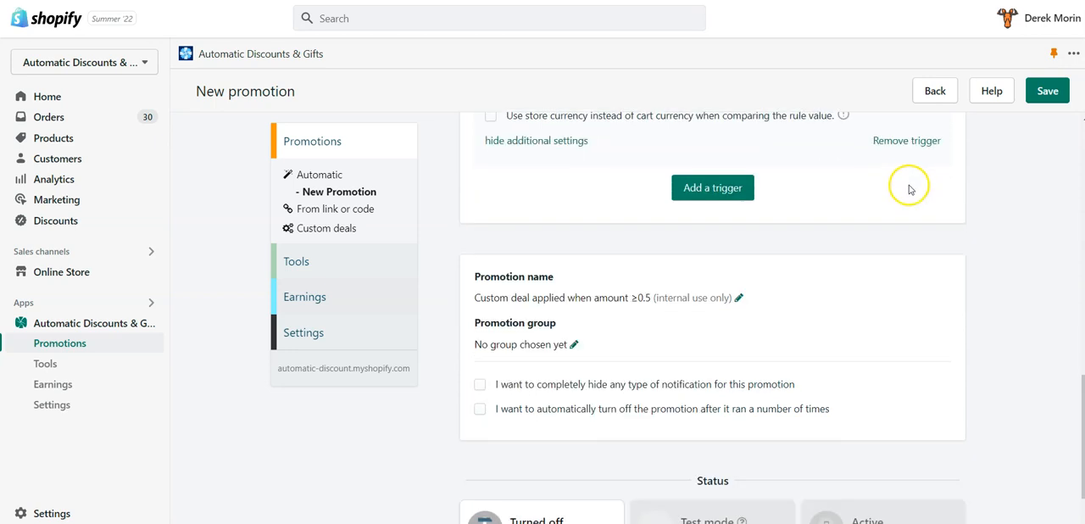
{"action": "scroll", "scroll_direction": "down", "scroll_amount": 3}
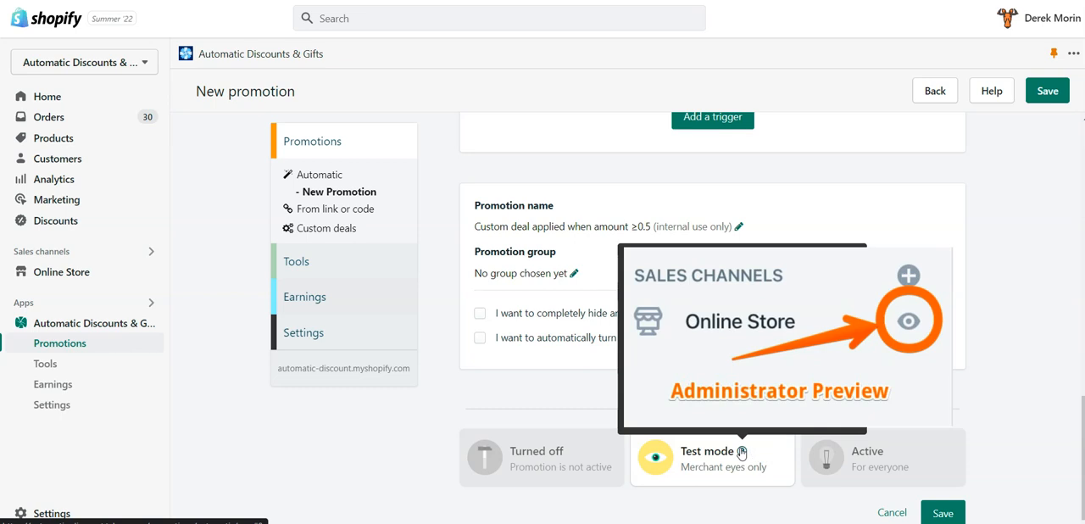
{"action": "left_click", "coordinate": [881, 458]}
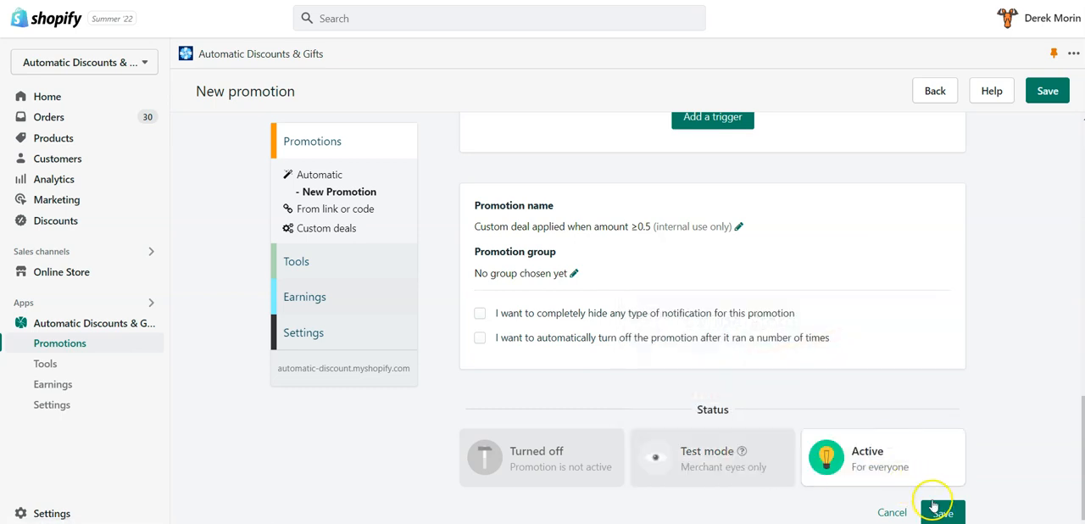
{"action": "left_click", "coordinate": [941, 512]}
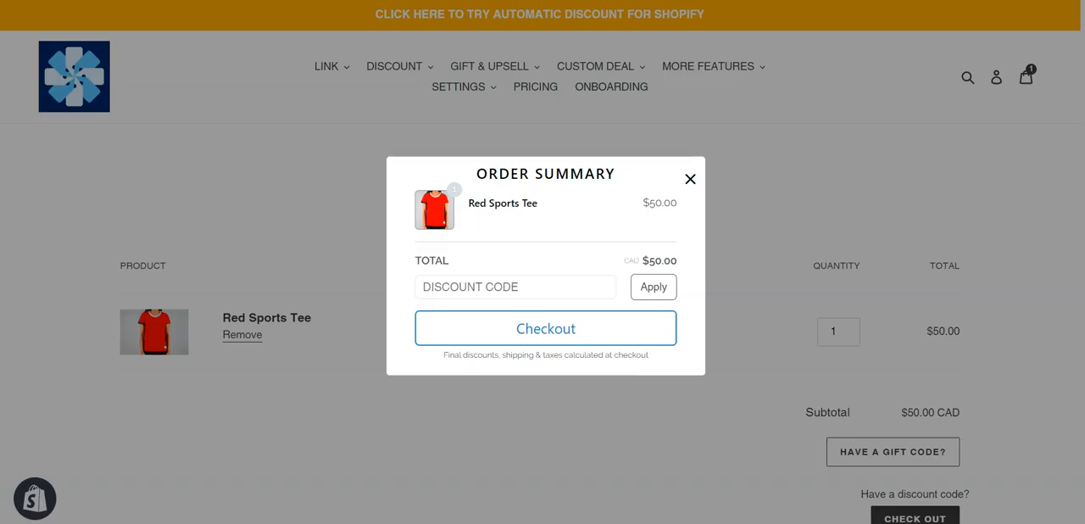
Enter discount code '4TH OF JULY' and apply it, bringing the $50 tee to $39.80.
{"action": "left_click", "coordinate": [690, 180]}
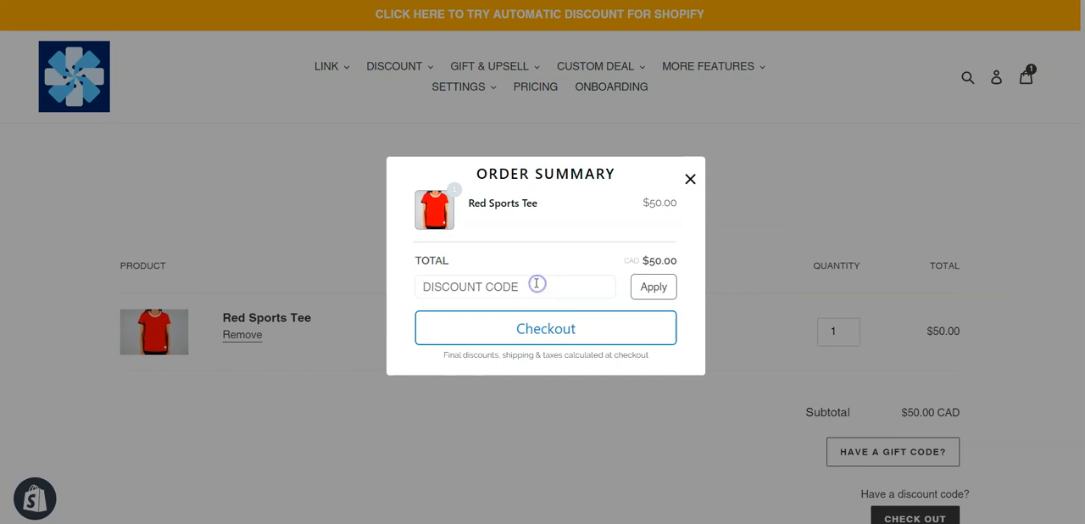
{"action": "type", "text": "4TH"}
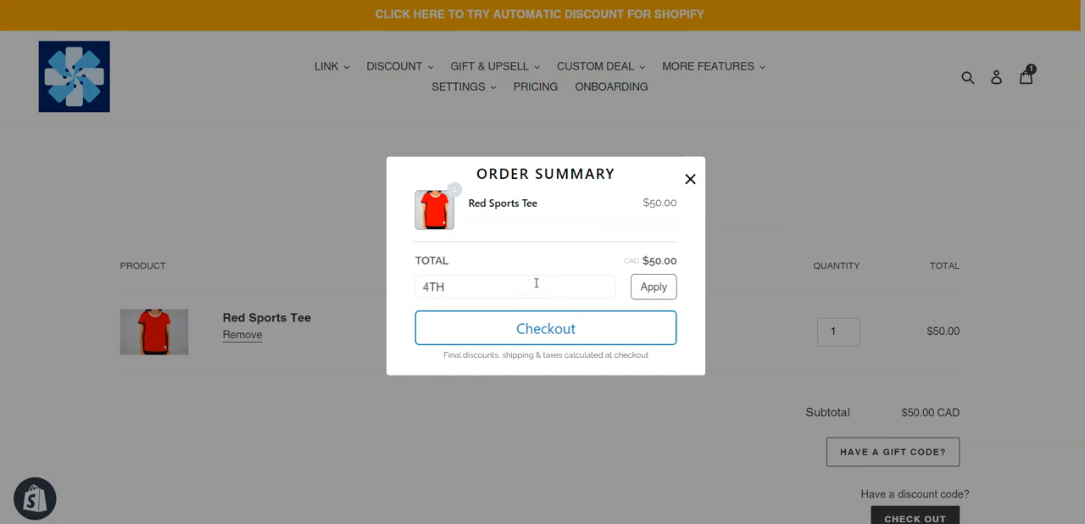
{"action": "type", "text": "OF JULY"}
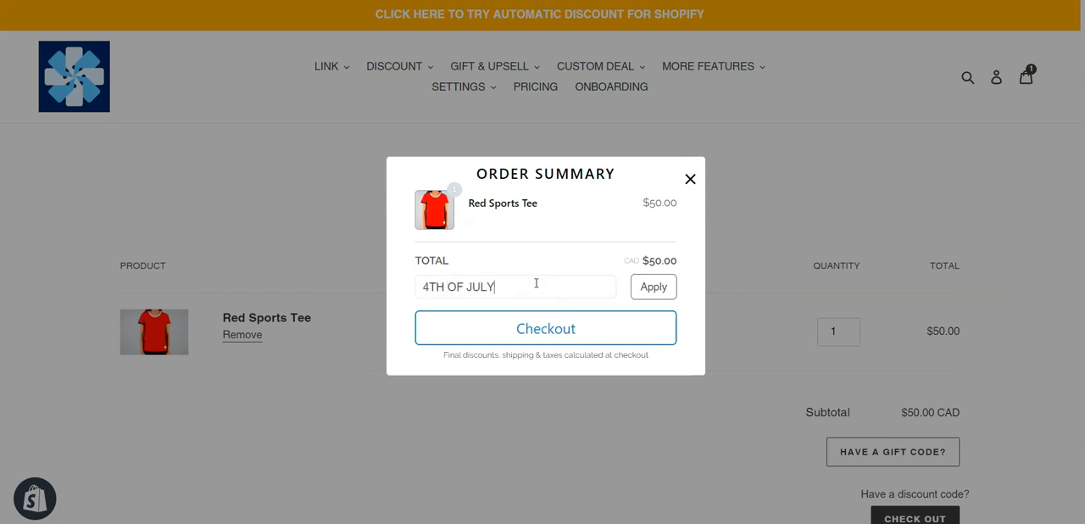
{"action": "left_click", "coordinate": [653, 287]}
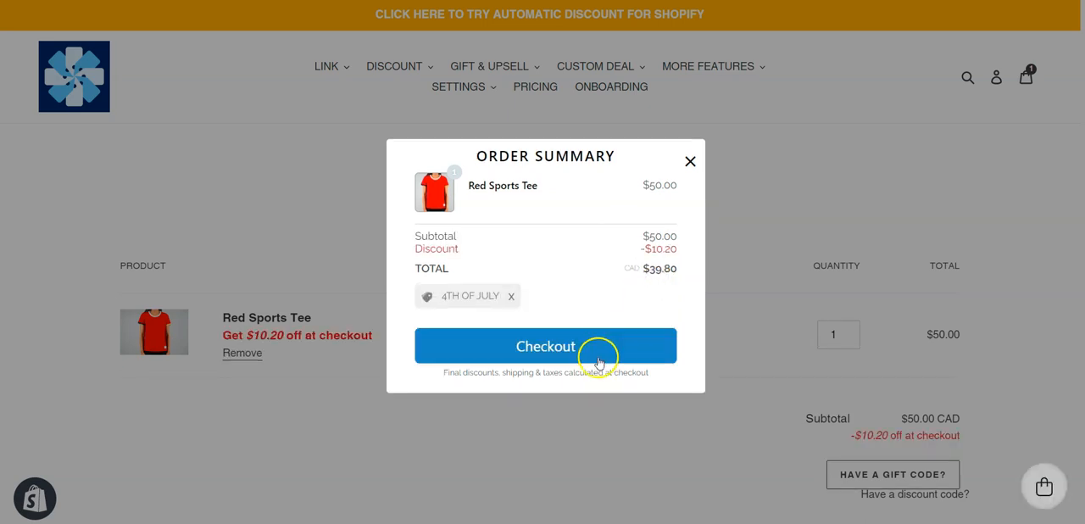
Continue to checkout with the $10.20 discount and start on the Email contact field.
{"action": "left_click", "coordinate": [546, 346]}
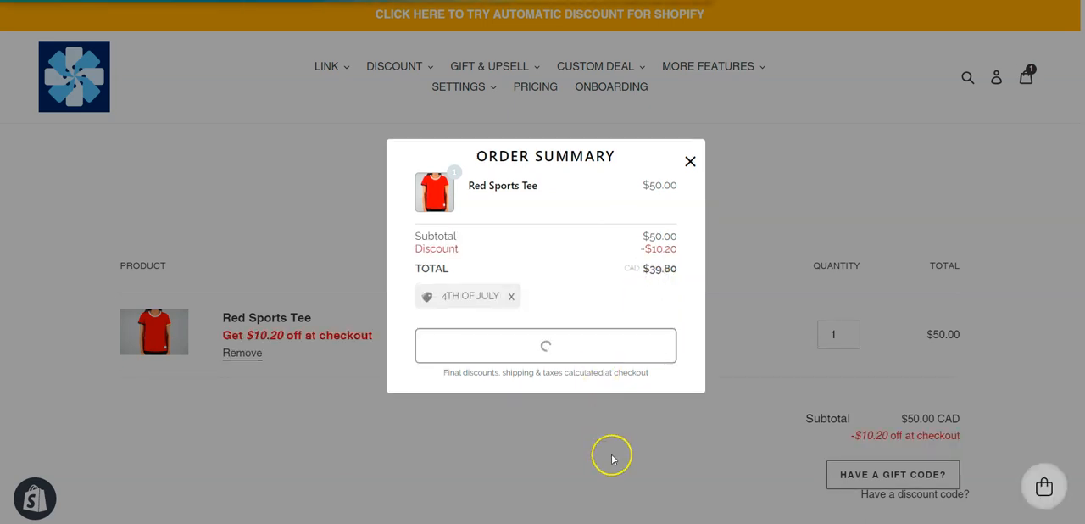
{"action": "mouse_move", "coordinate": [575, 454]}
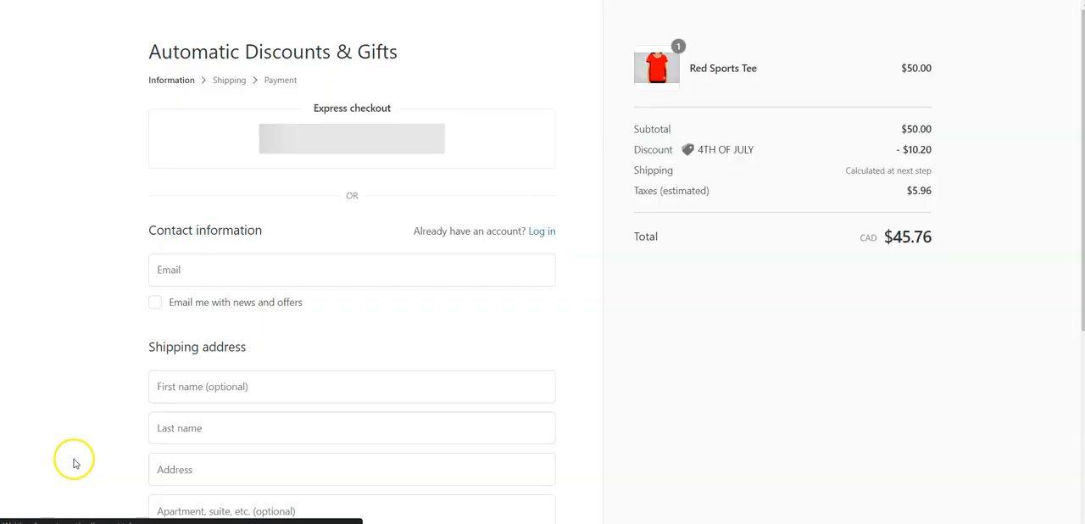
{"action": "left_click", "coordinate": [351, 270]}
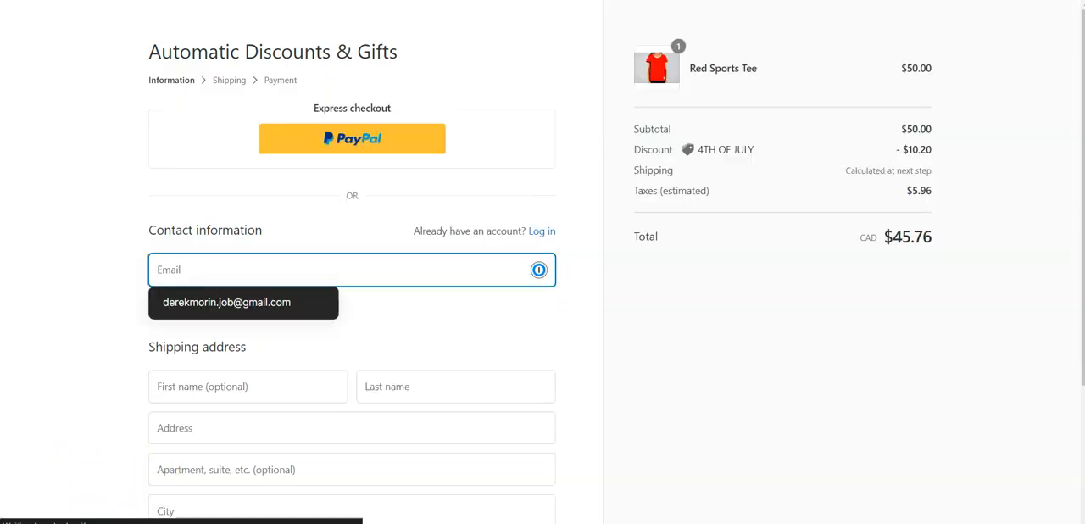